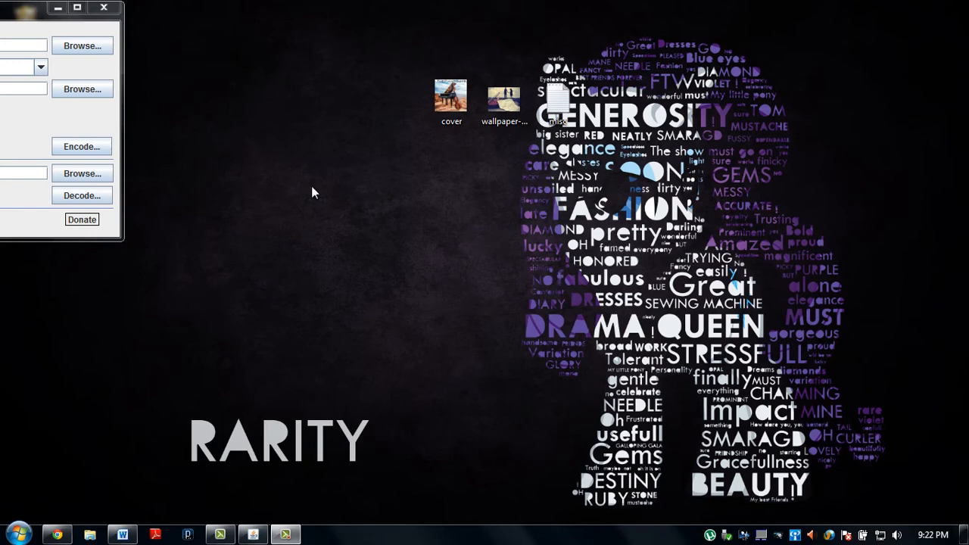
{"action": "mouse_move", "coordinate": [211, 78]}
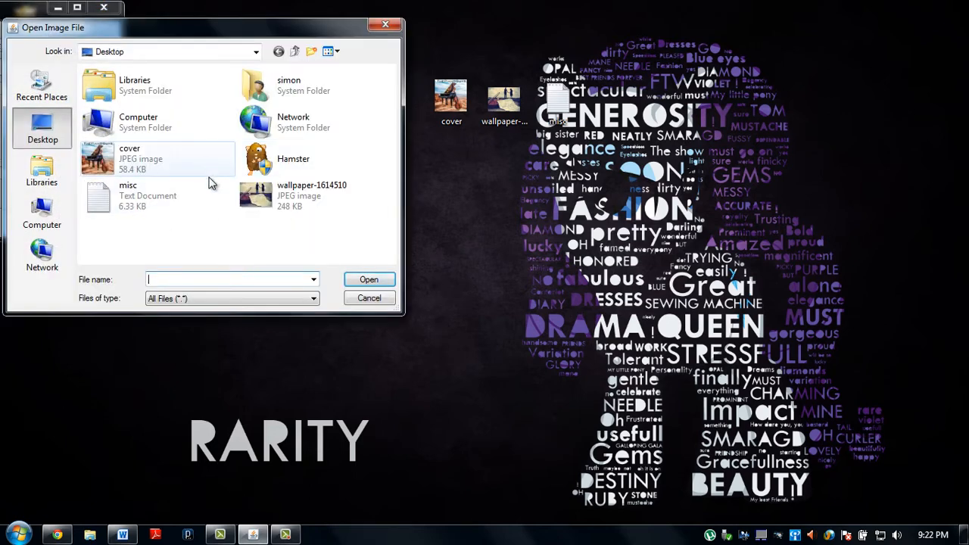
Encode the text file into cover.jpg, save it as Cool_cover_ and preview the unchanged-looking result.
{"action": "left_click", "coordinate": [368, 298]}
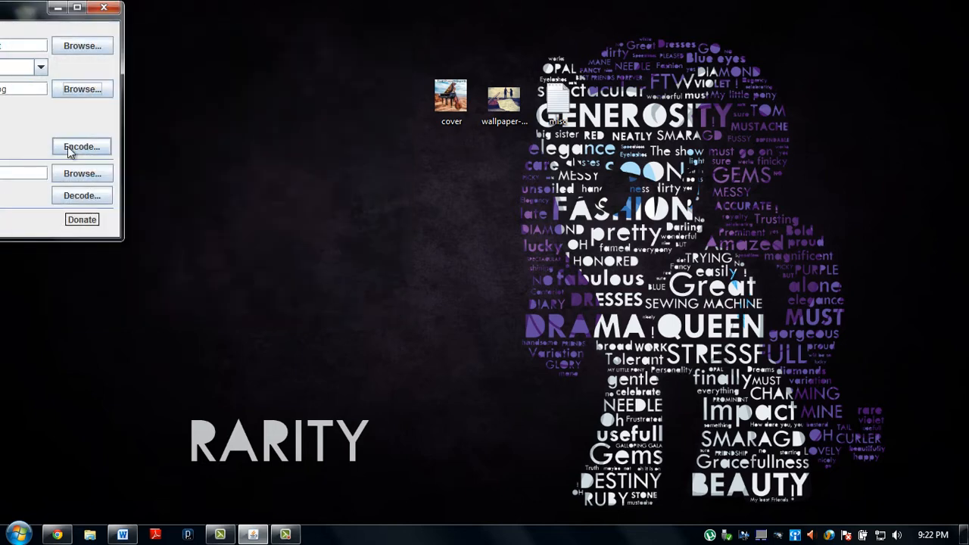
{"action": "left_click", "coordinate": [82, 147]}
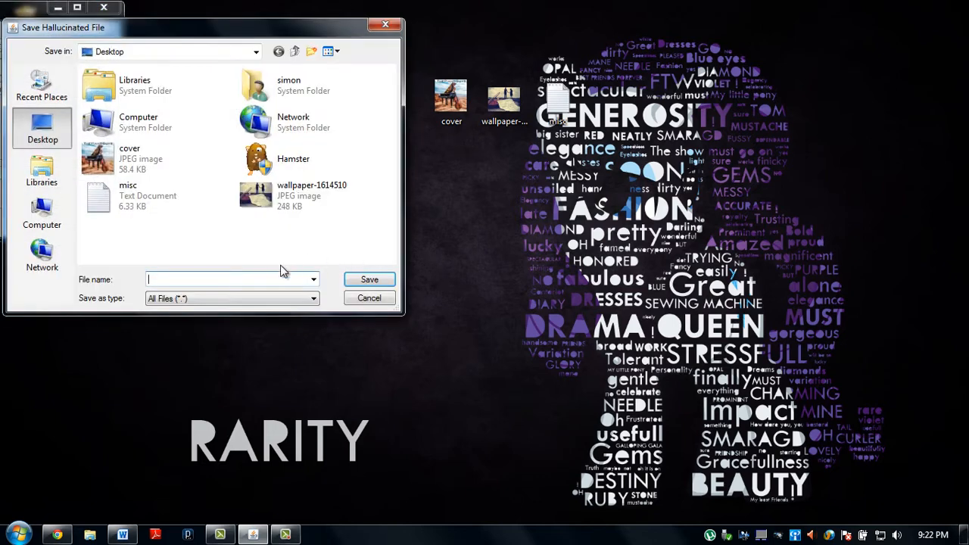
{"action": "mouse_move", "coordinate": [265, 363]}
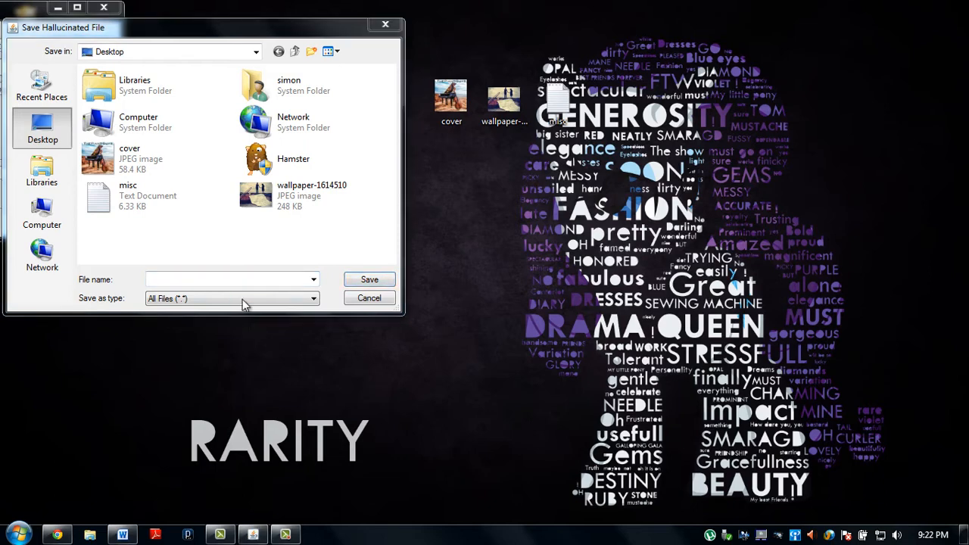
{"action": "type", "text": "Cov"}
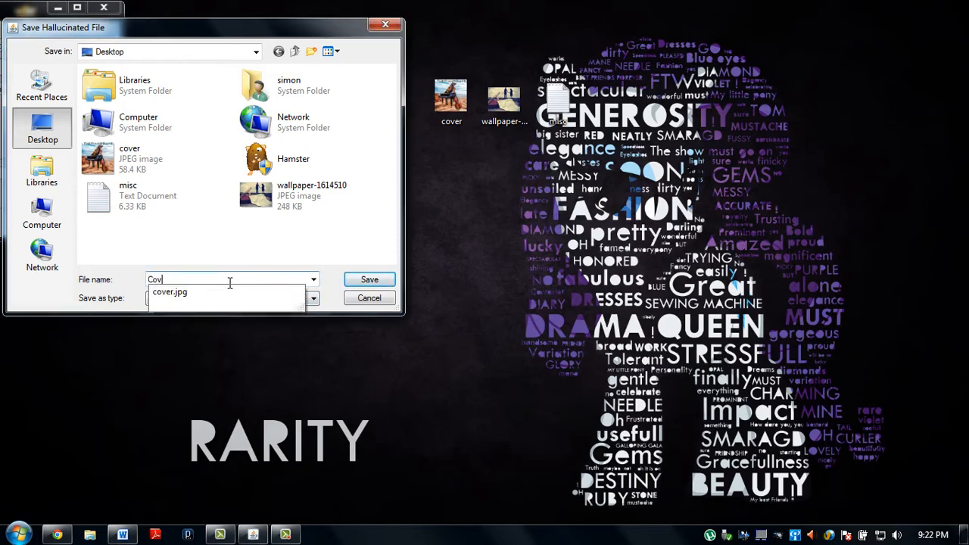
{"action": "type", "text": "ool"}
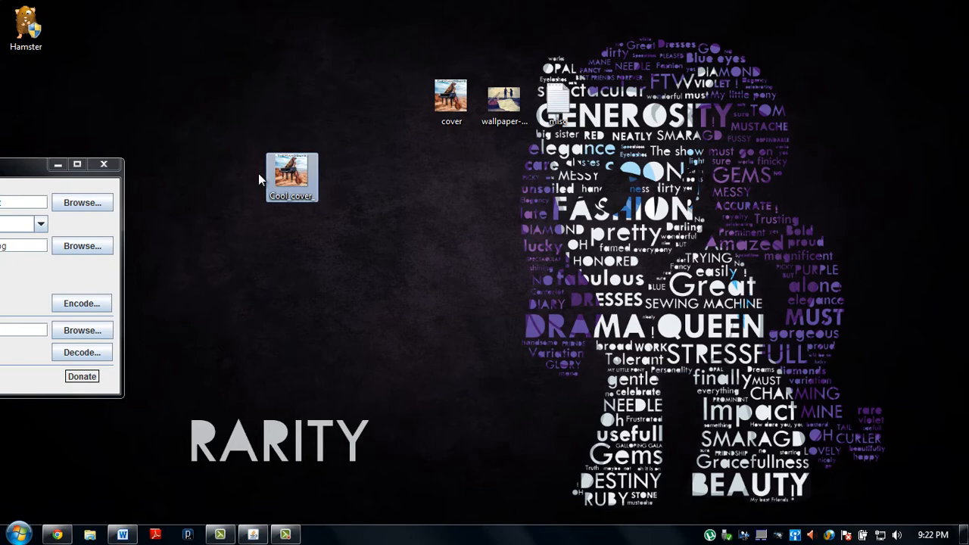
{"action": "double_click", "coordinate": [291, 176]}
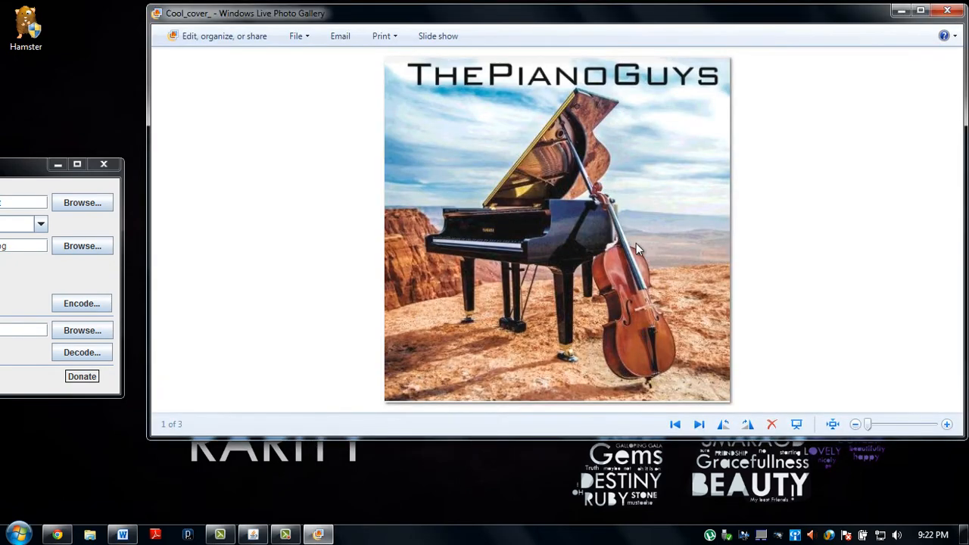
{"action": "mouse_move", "coordinate": [901, 64]}
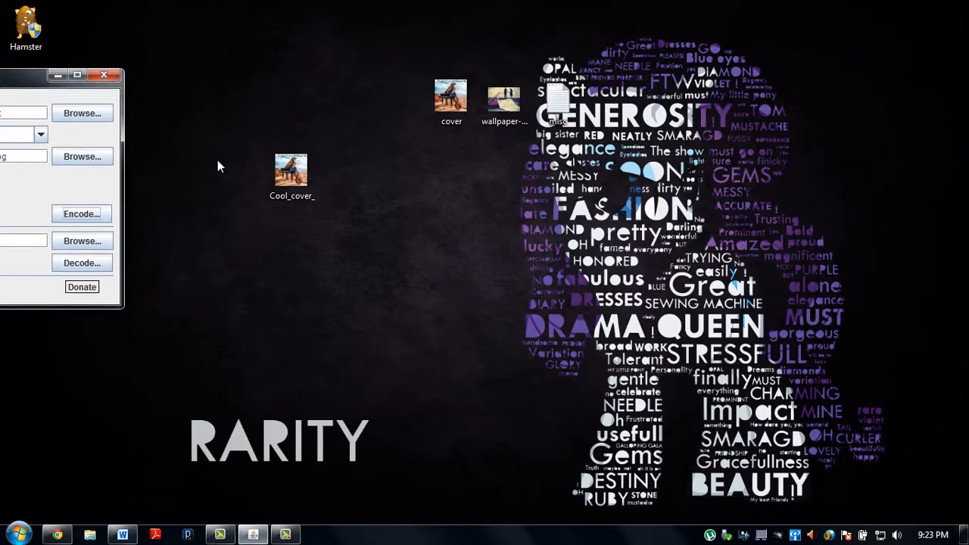
Encode Cool_cover_ into wallpaper-1614510.jpg and save the result as Cool_wallpaper on the desktop.
{"action": "left_click", "coordinate": [81, 113]}
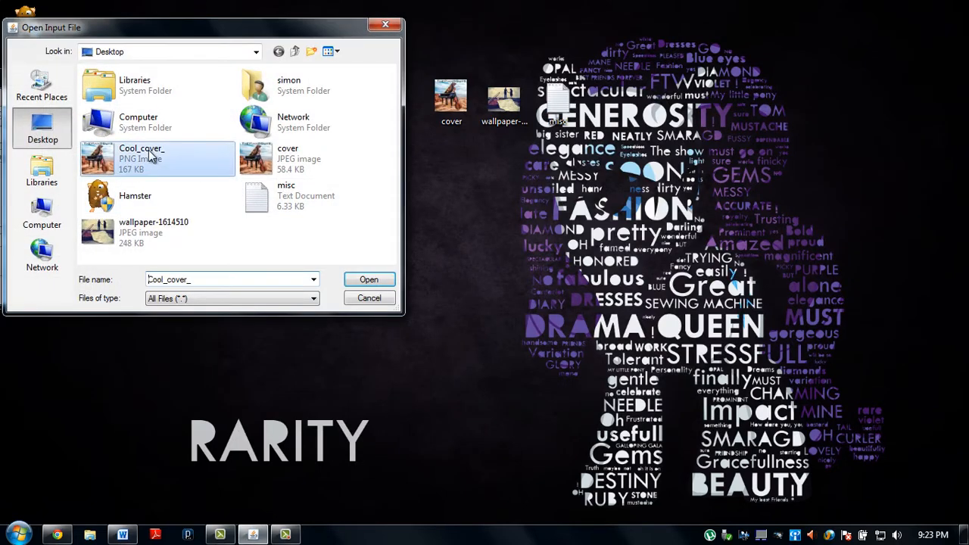
{"action": "left_click", "coordinate": [369, 279]}
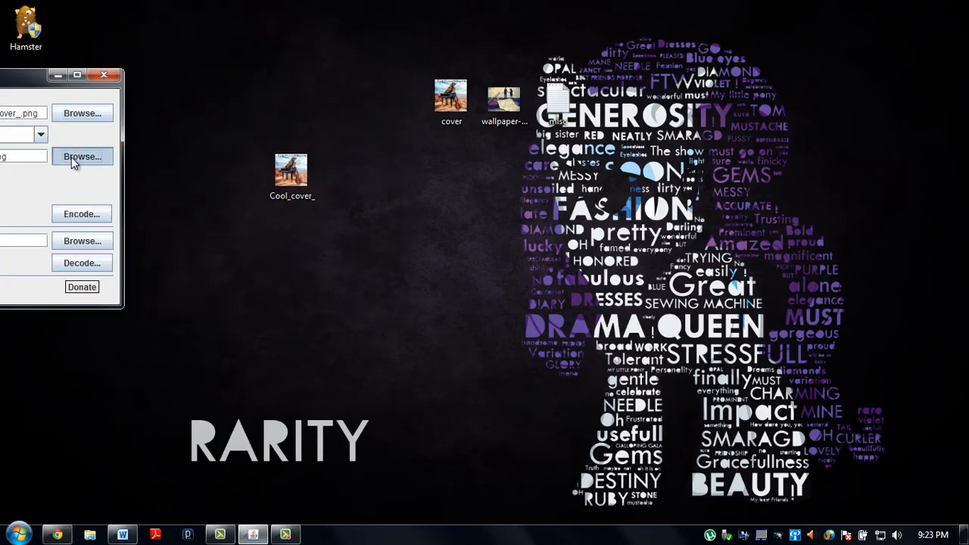
{"action": "left_click", "coordinate": [82, 157]}
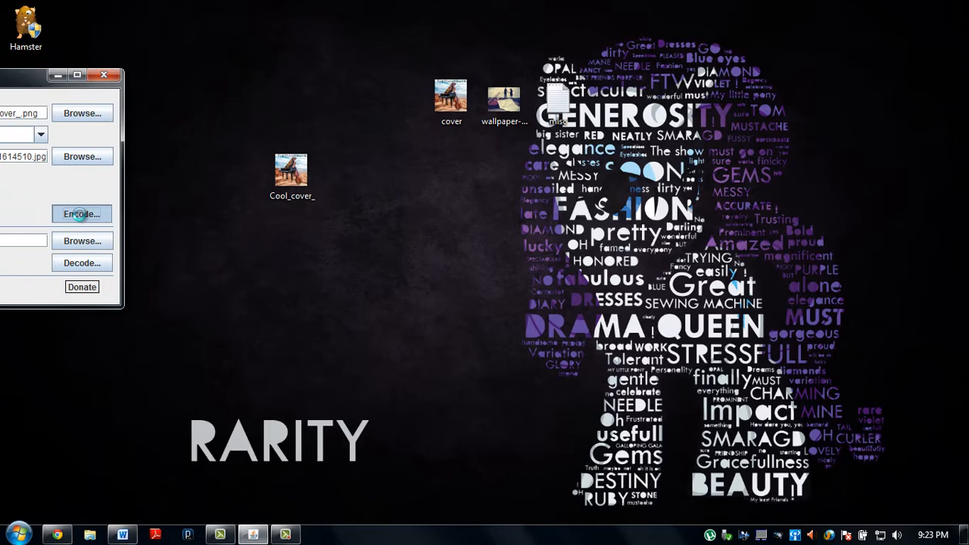
{"action": "left_click", "coordinate": [81, 215]}
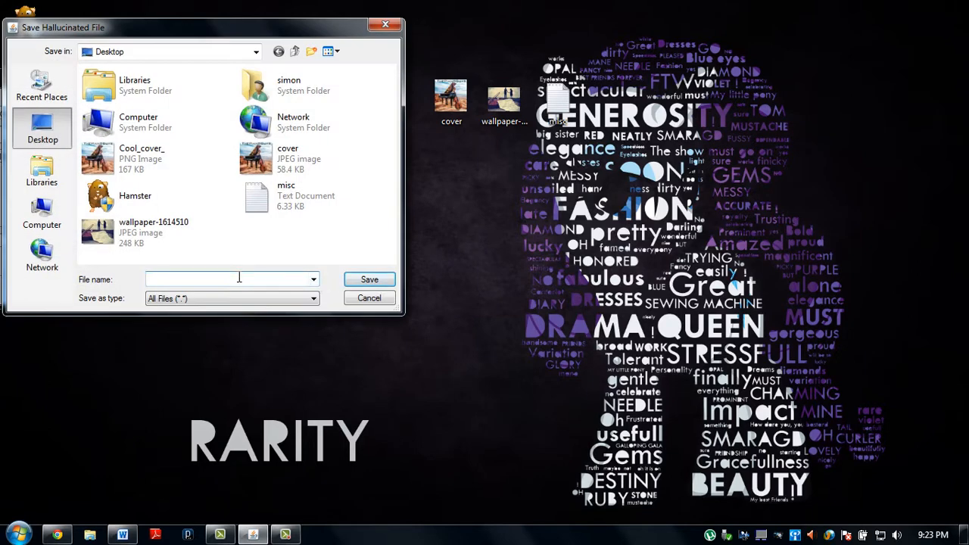
{"action": "type", "text": "Cool_wallpa"}
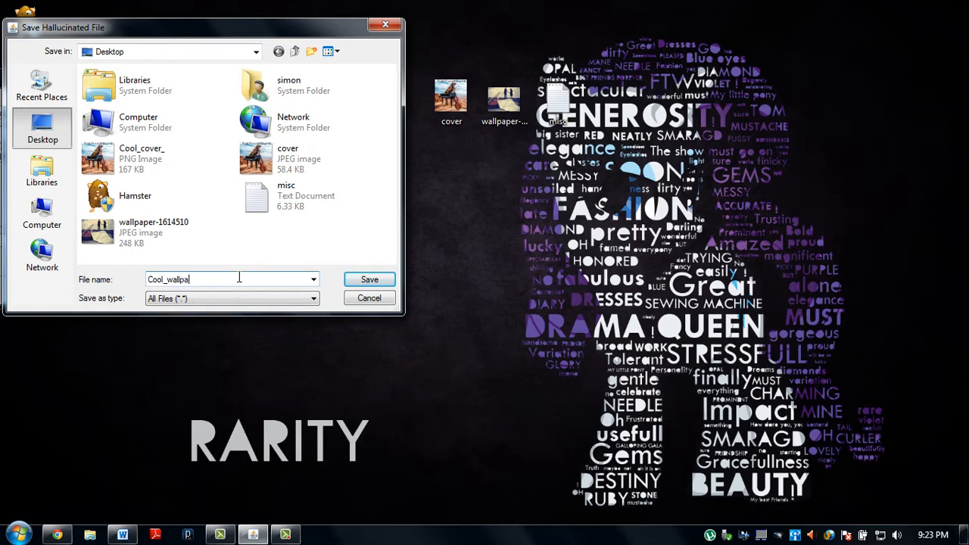
{"action": "left_click", "coordinate": [369, 280]}
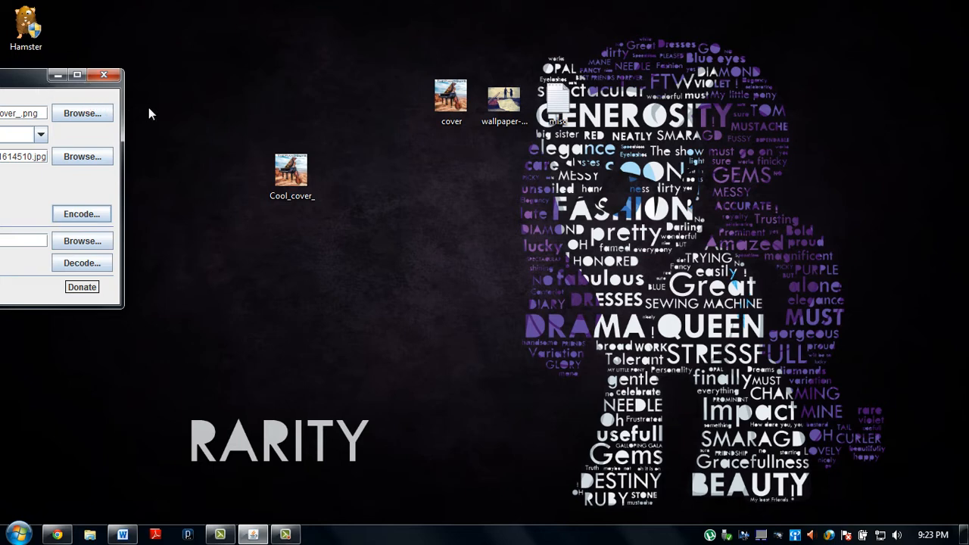
{"action": "mouse_move", "coordinate": [174, 145]}
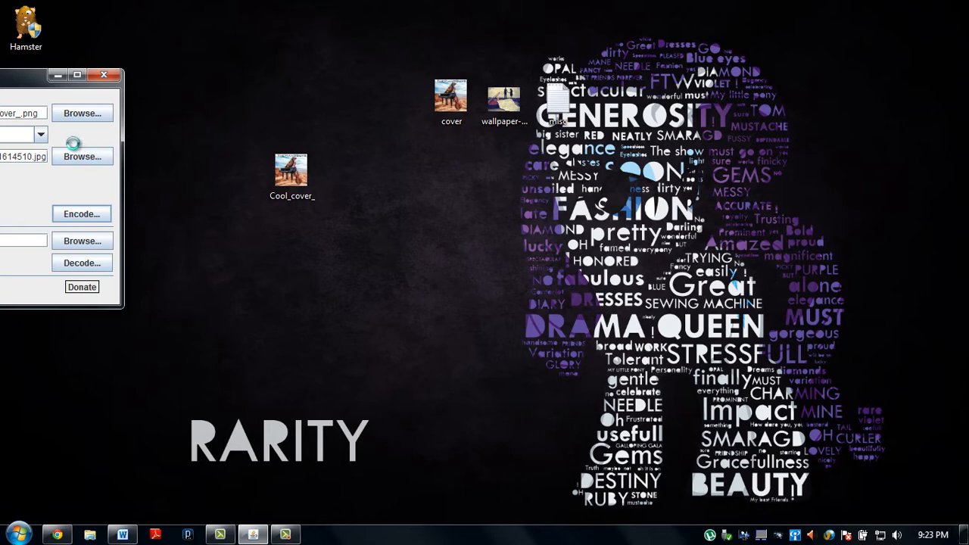
{"action": "left_click_drag", "start_coordinate": [60, 75], "coordinate": [61, 133]}
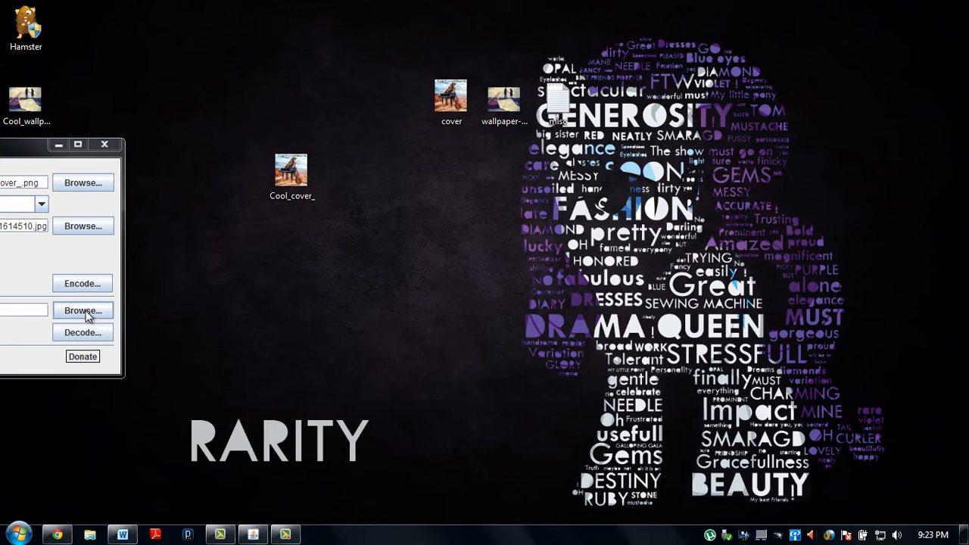
Decode Cool_wallpaper_ and save the extracted image as picture_, confirming the Done message.
{"action": "left_click", "coordinate": [81, 311]}
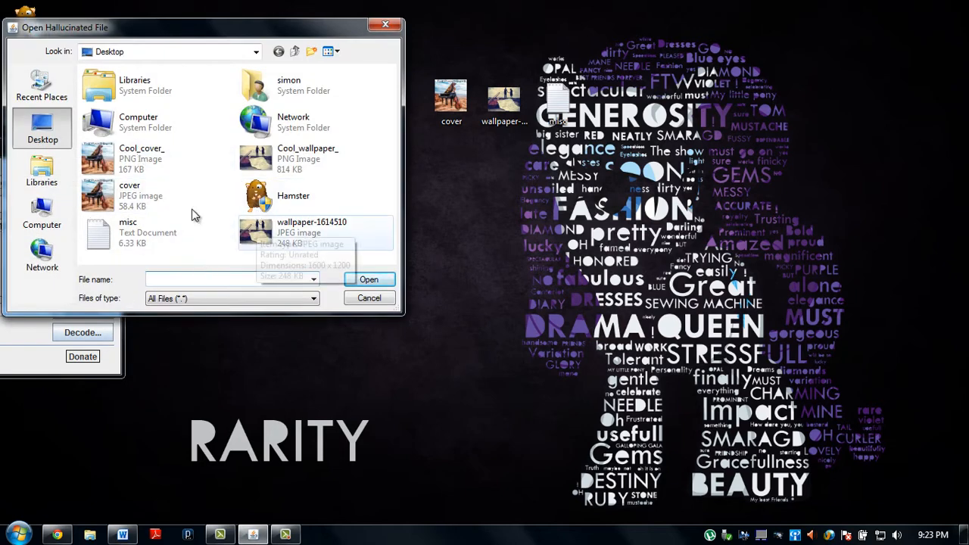
{"action": "left_click", "coordinate": [308, 158]}
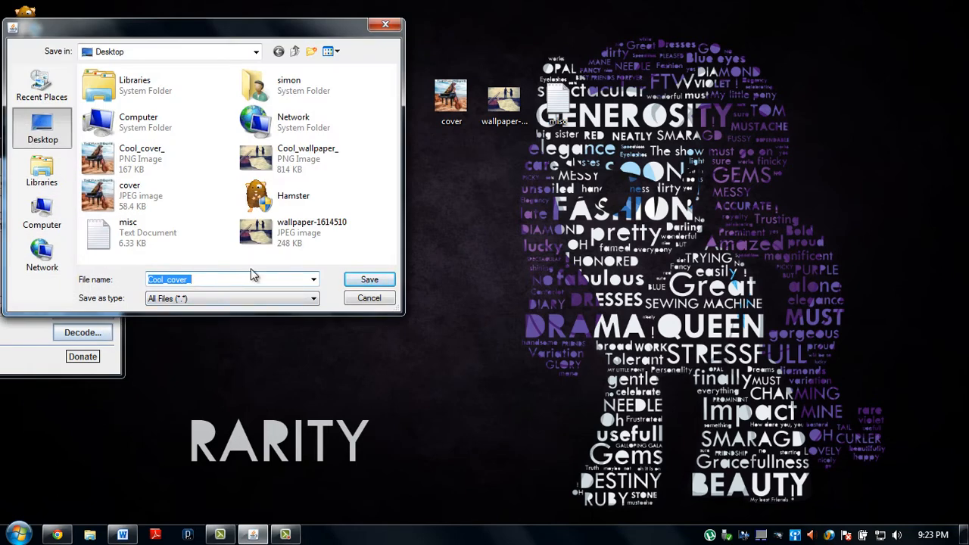
{"action": "type", "text": "pict"}
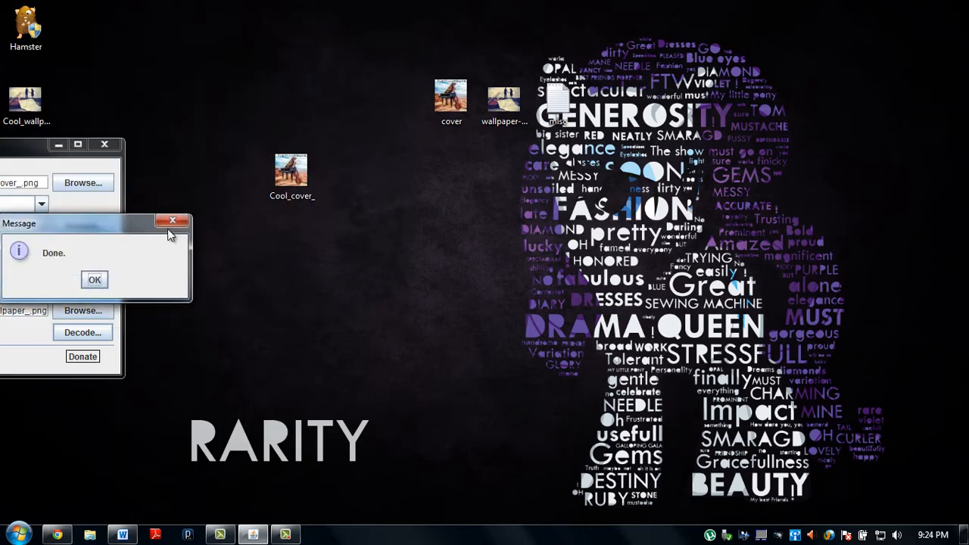
{"action": "left_click", "coordinate": [93, 279]}
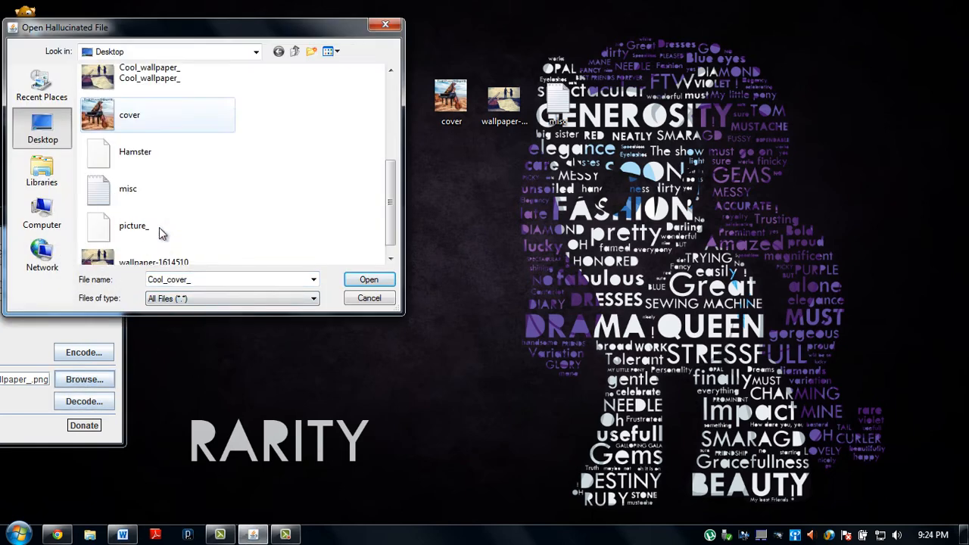
Decode picture_ to recover the hidden text file misc234, confirming the Done message.
{"action": "left_click", "coordinate": [133, 225]}
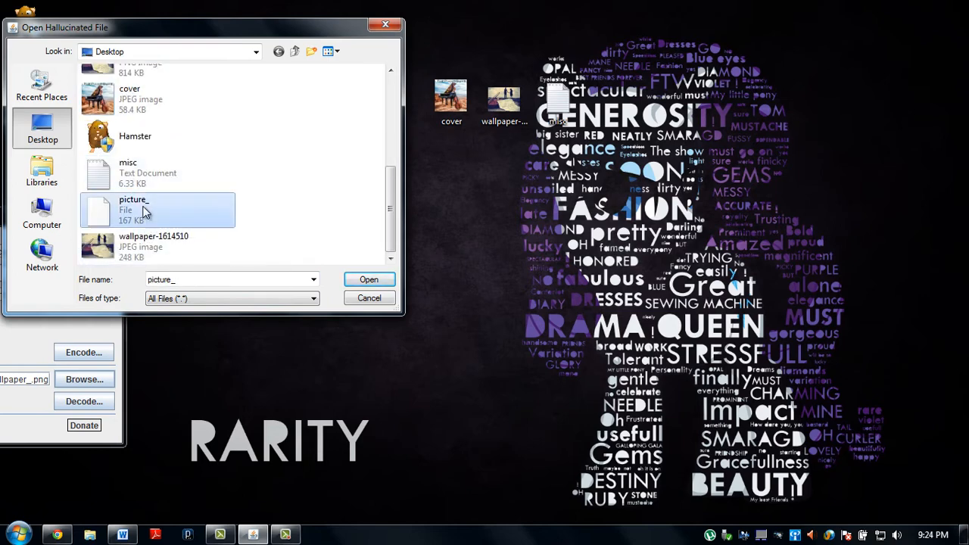
{"action": "left_click", "coordinate": [369, 279]}
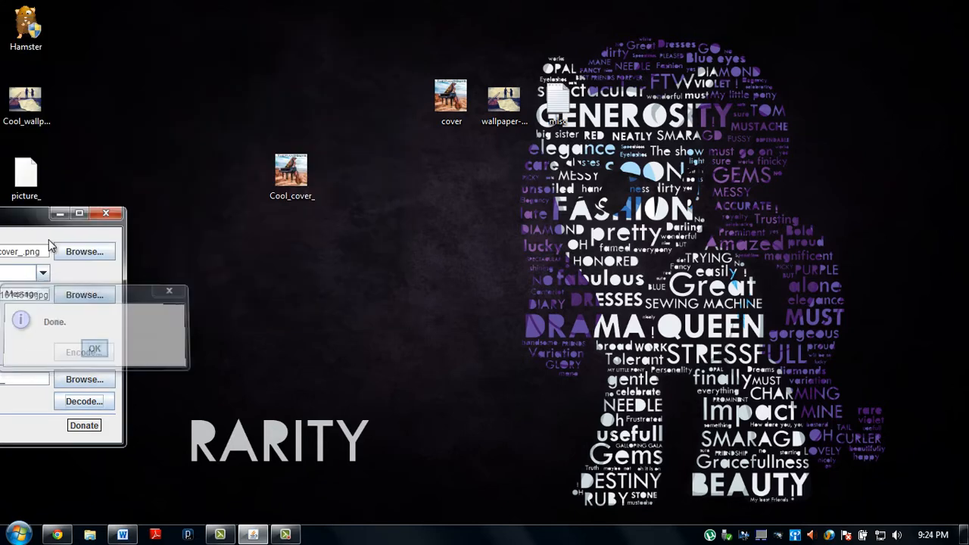
{"action": "left_click", "coordinate": [94, 349]}
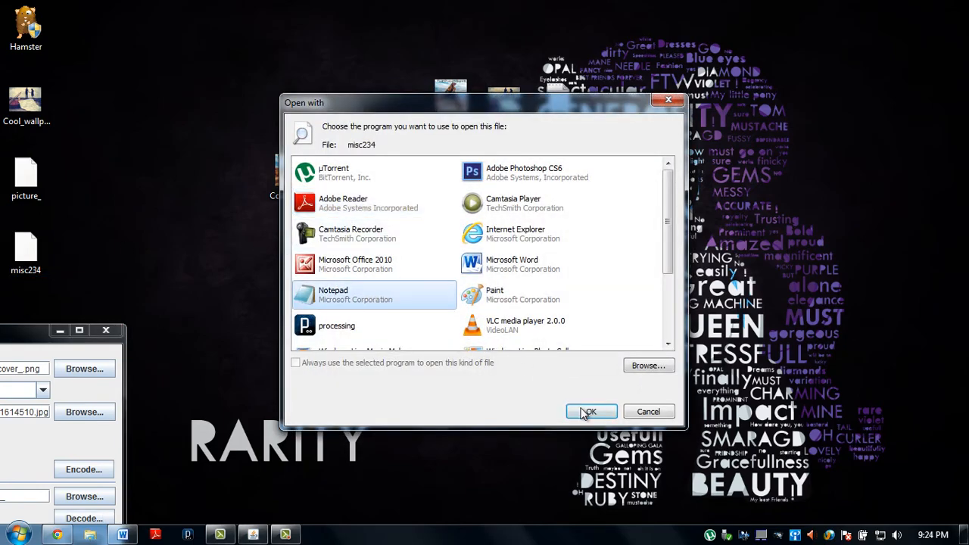
Read misc234's recovered text in Notepad, then close Notepad and Hallucinate.
{"action": "left_click", "coordinate": [591, 411]}
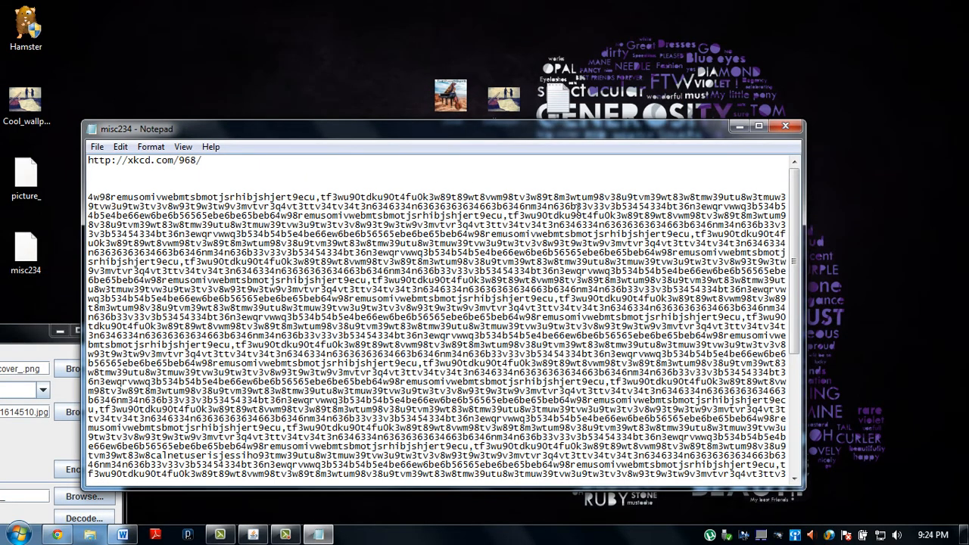
{"action": "scroll", "scroll_direction": "down", "scroll_amount": 3}
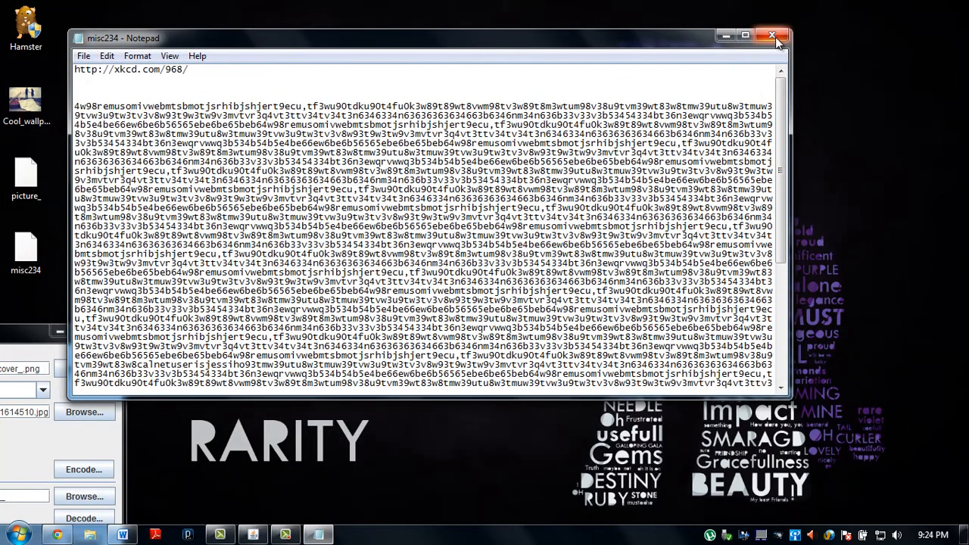
{"action": "left_click", "coordinate": [773, 36]}
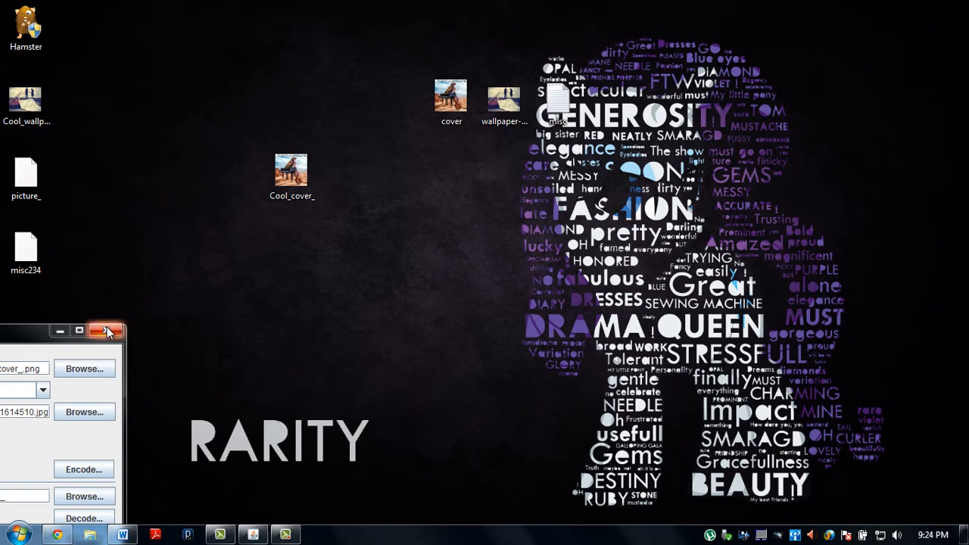
{"action": "left_click", "coordinate": [108, 330]}
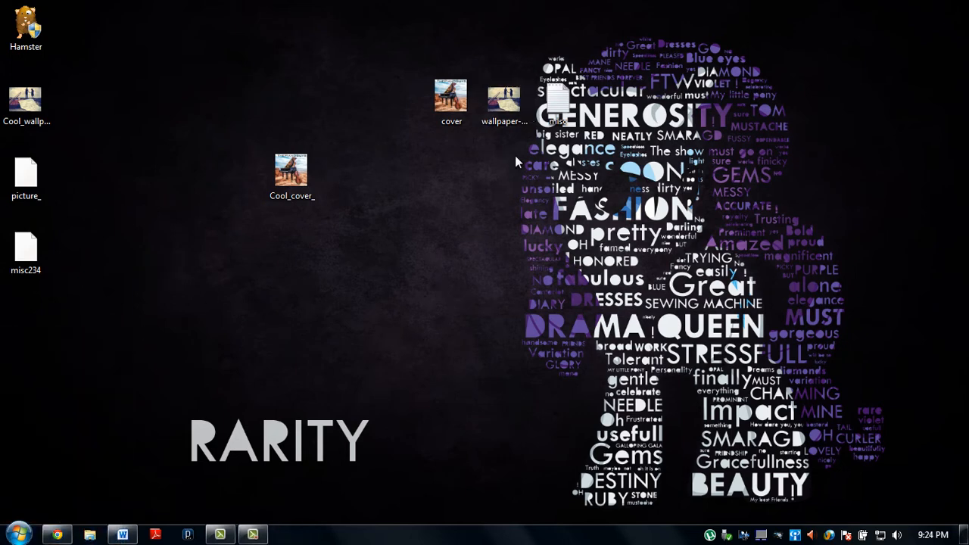